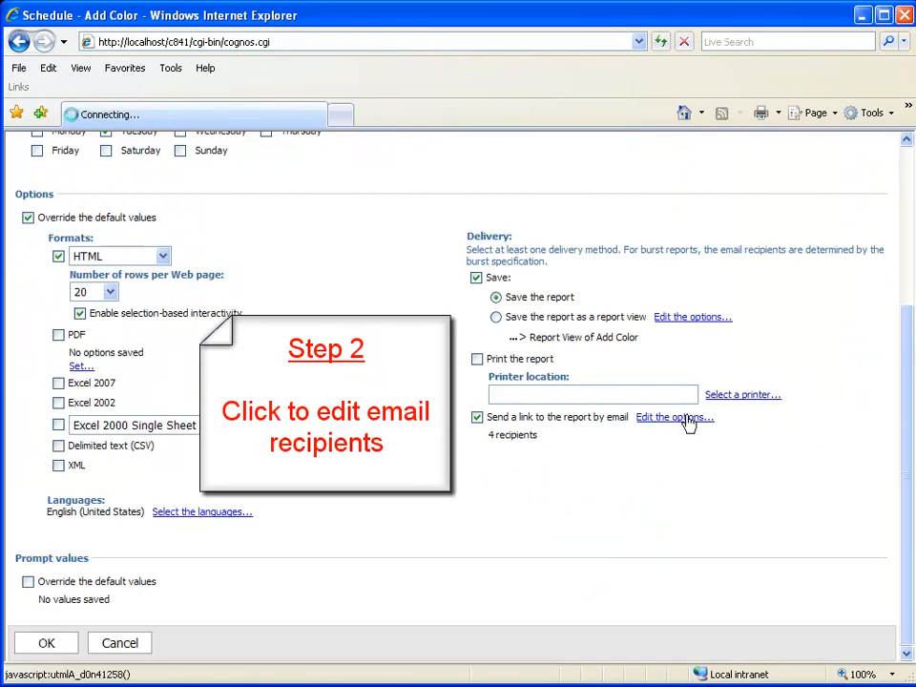
{"action": "left_click", "coordinate": [674, 417]}
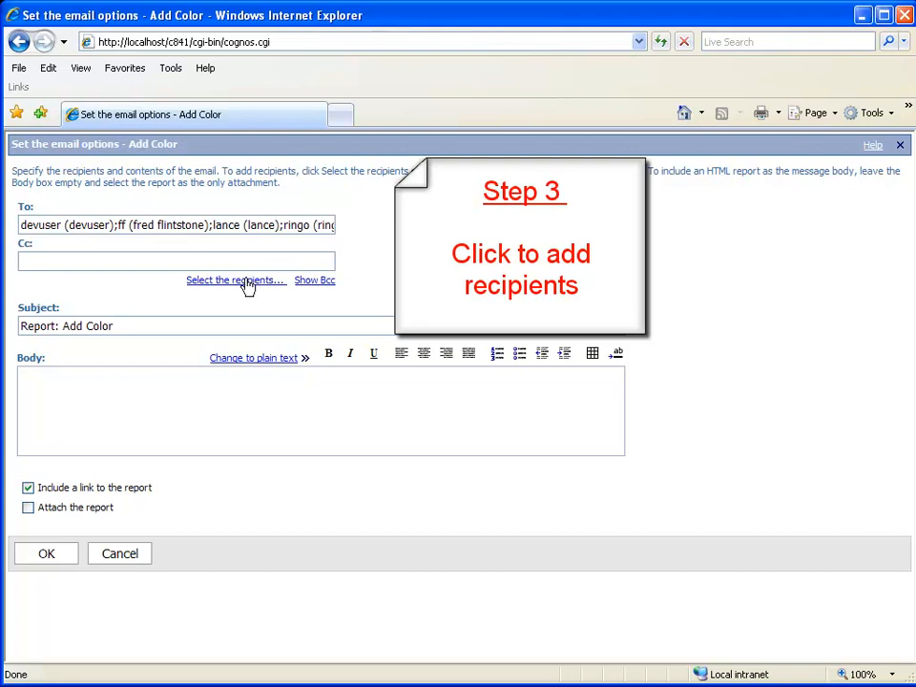
{"action": "left_click", "coordinate": [236, 280]}
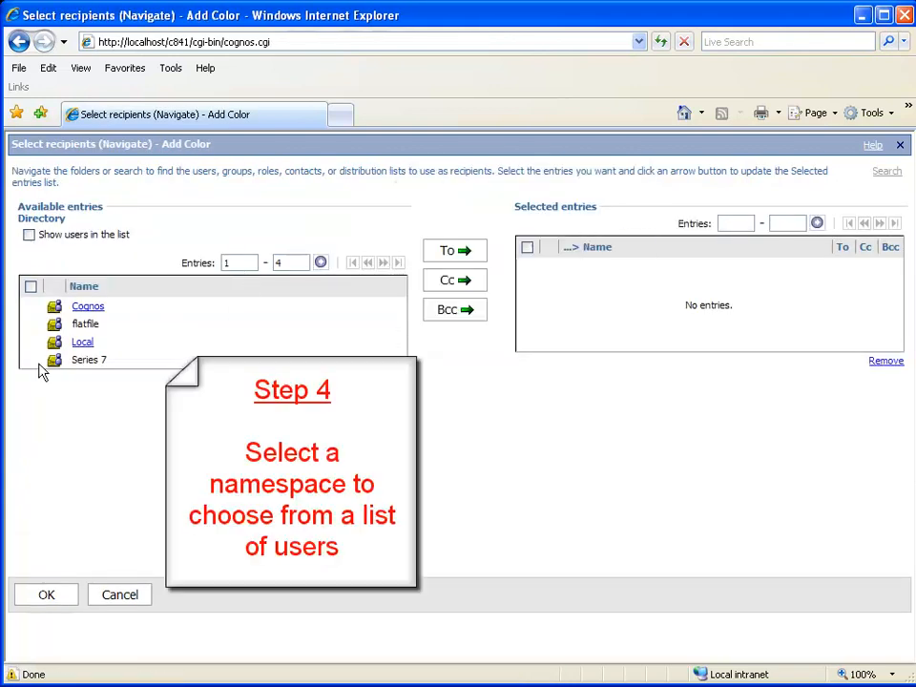
{"action": "left_click", "coordinate": [88, 305]}
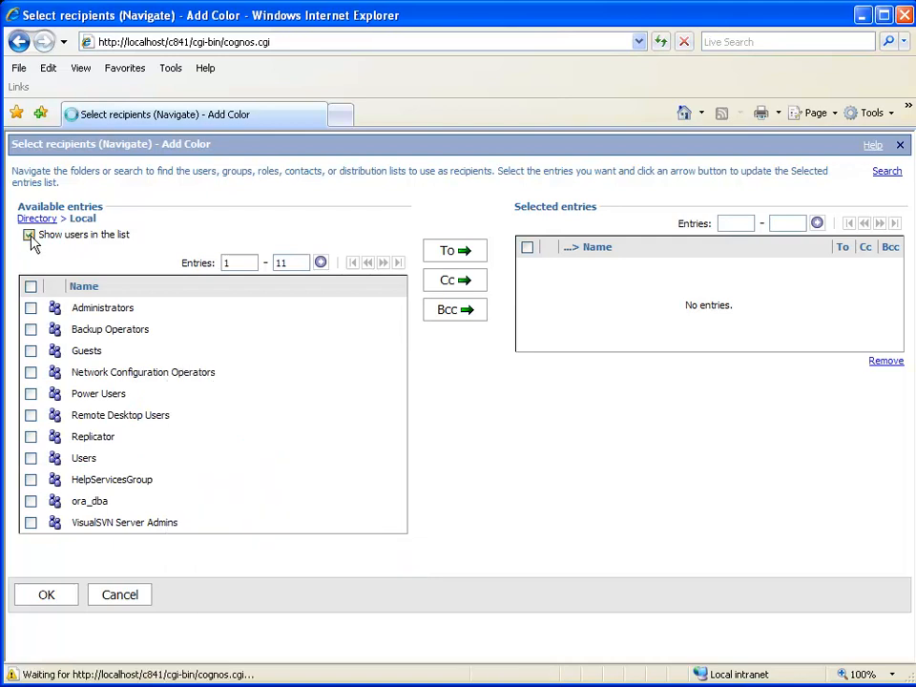
{"action": "left_click", "coordinate": [30, 235]}
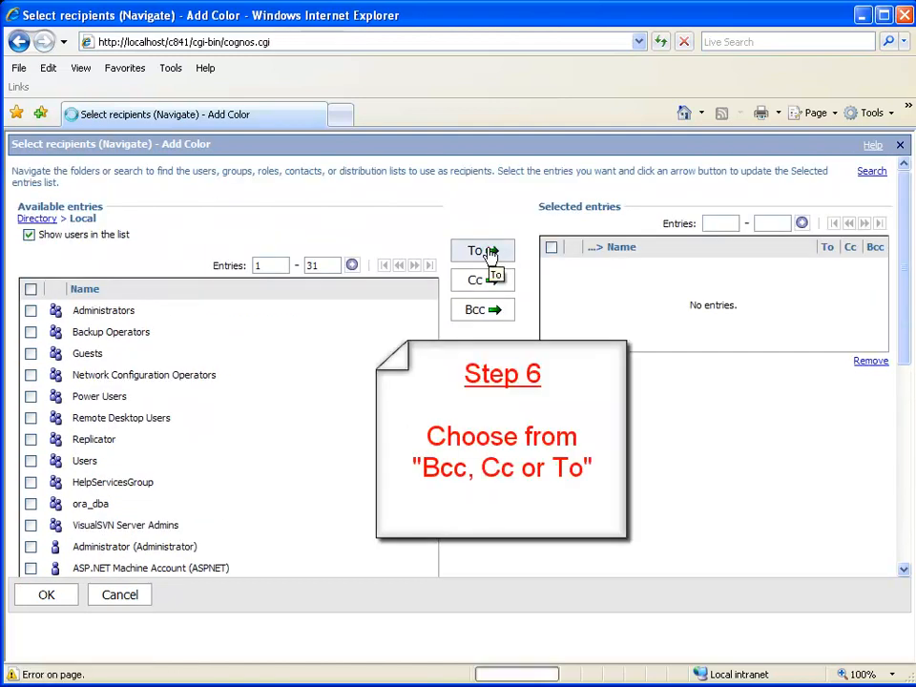
{"action": "left_click", "coordinate": [482, 249]}
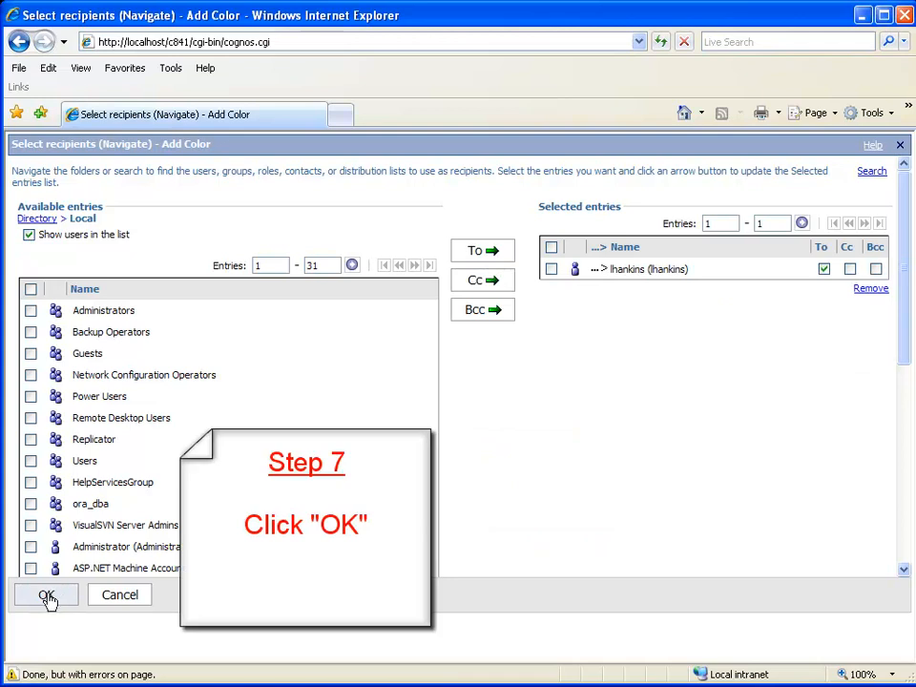
{"action": "left_click", "coordinate": [46, 594]}
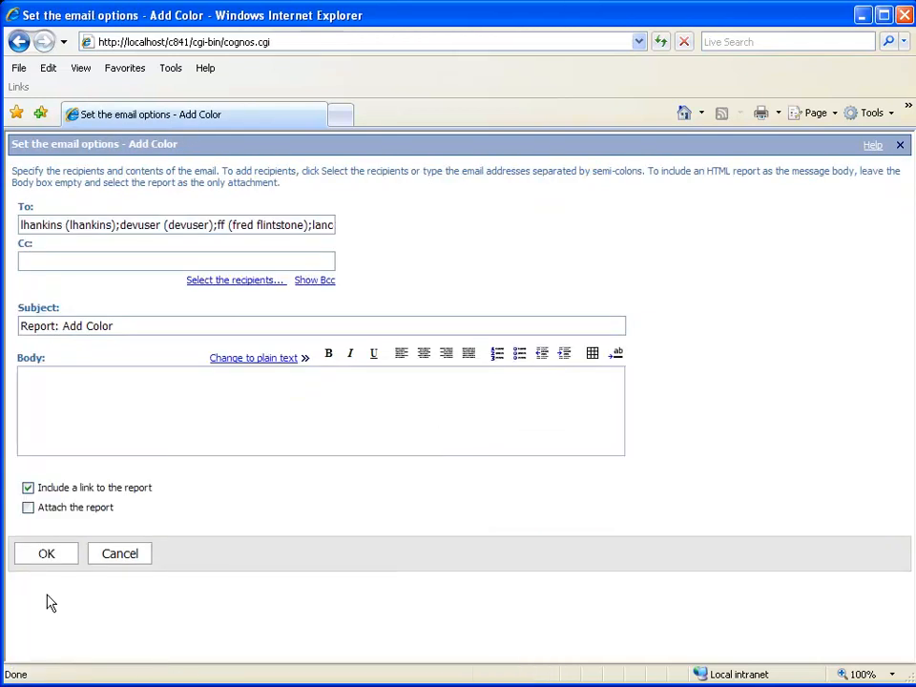
Accept the email options and save the Add Color schedule
{"action": "left_click", "coordinate": [46, 553]}
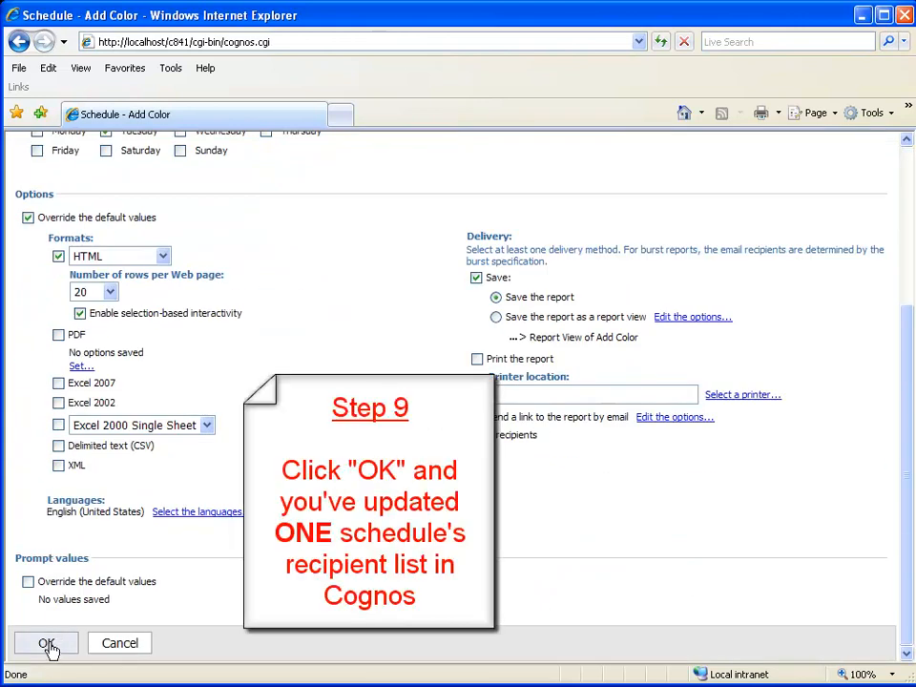
{"action": "left_click", "coordinate": [46, 642]}
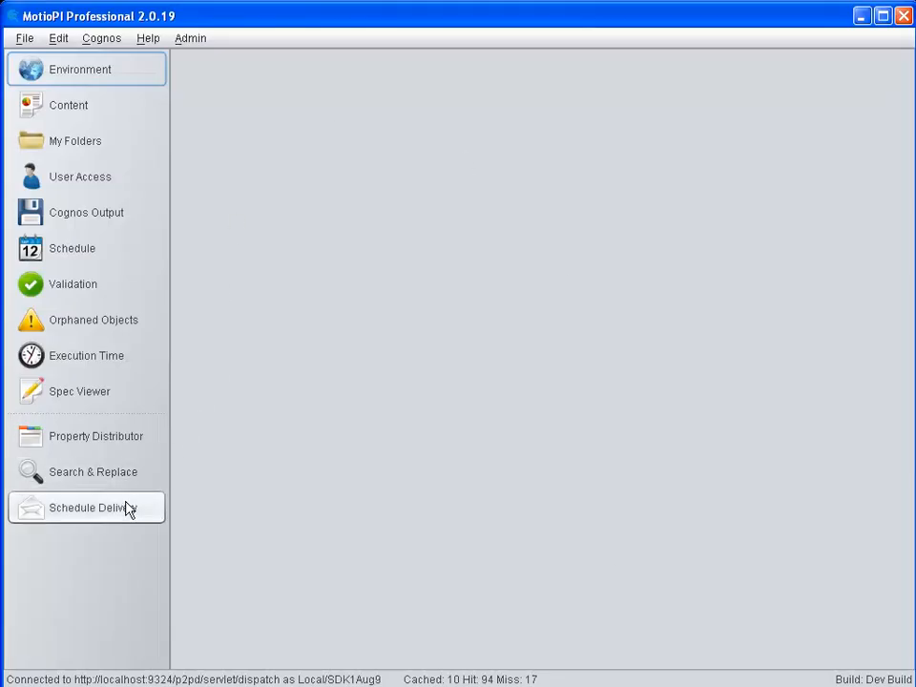
Load the Documentation Report Samples folder's schedules into Schedule Delivery
{"action": "left_click", "coordinate": [94, 507]}
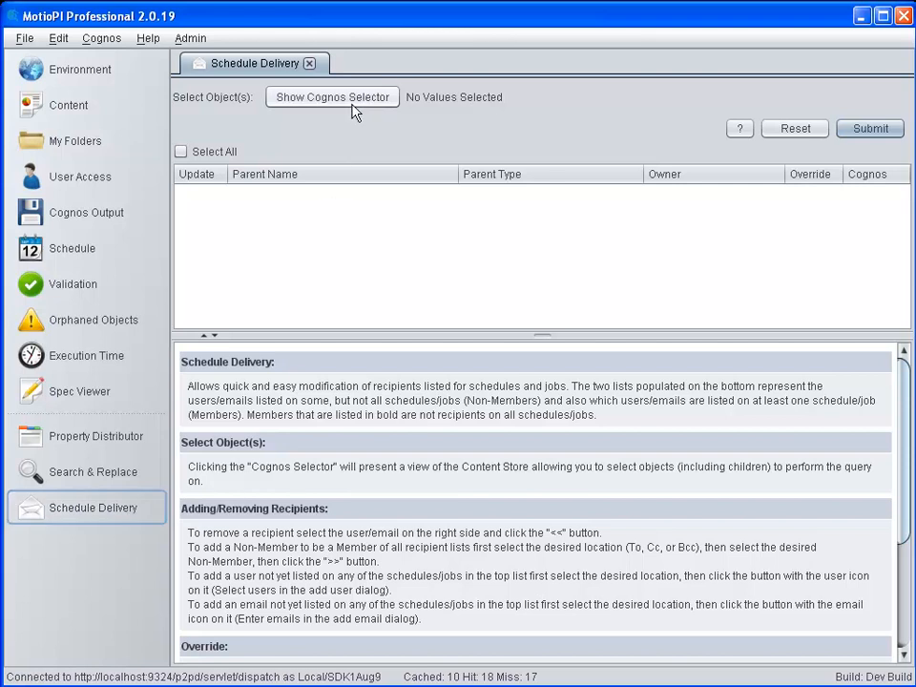
{"action": "left_click", "coordinate": [332, 96]}
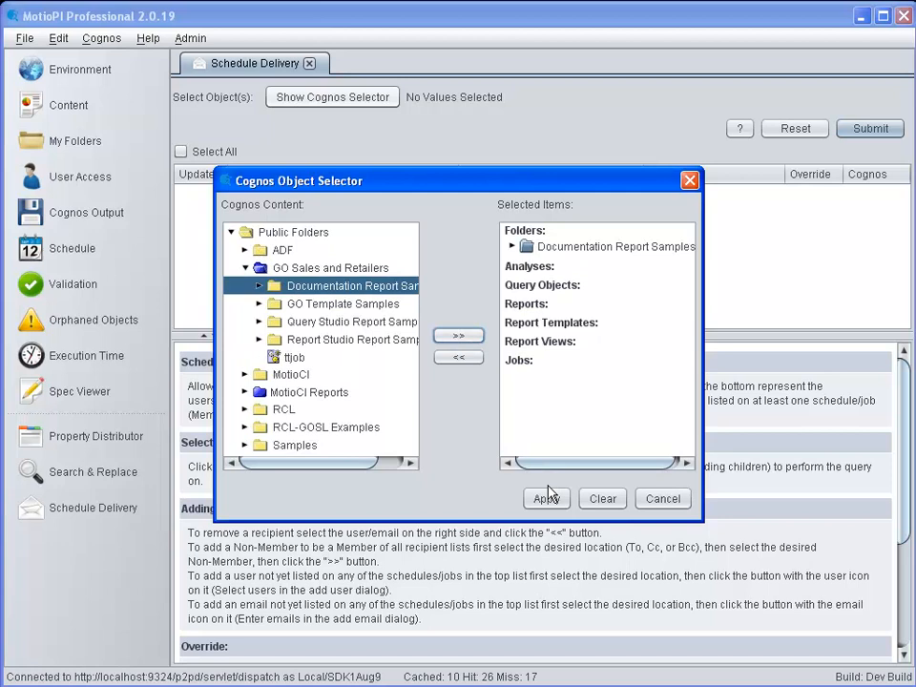
{"action": "left_click", "coordinate": [545, 498]}
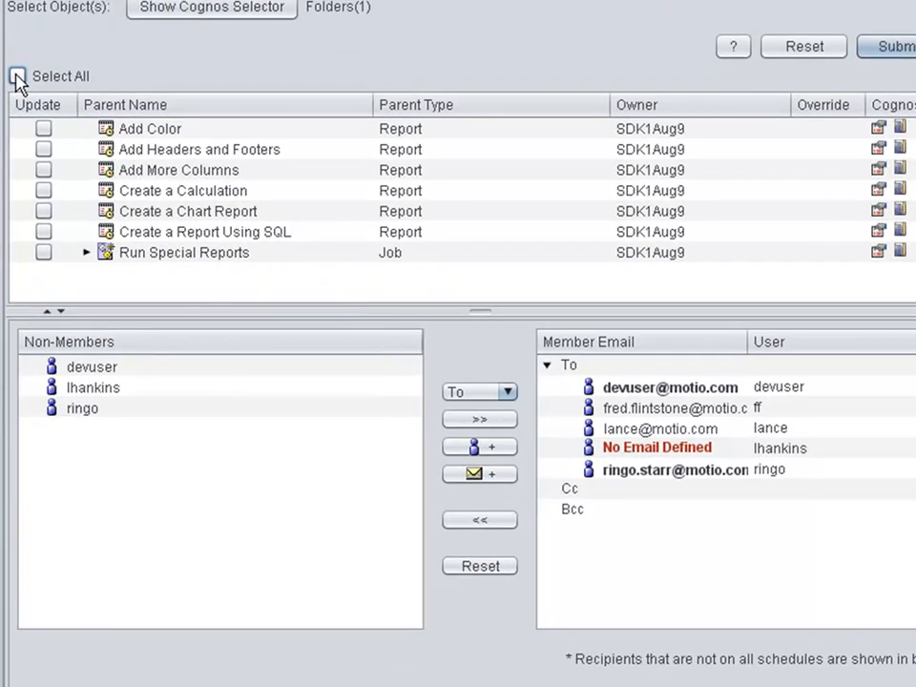
Select all listed schedules and add John Doe as a Cc recipient
{"action": "left_click", "coordinate": [18, 77]}
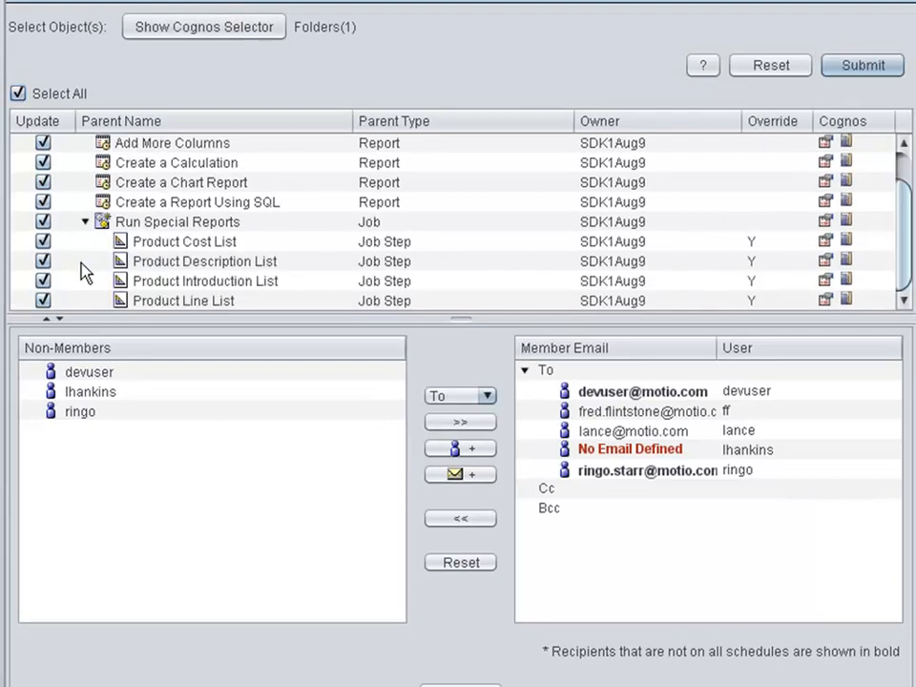
{"action": "mouse_move", "coordinate": [459, 448]}
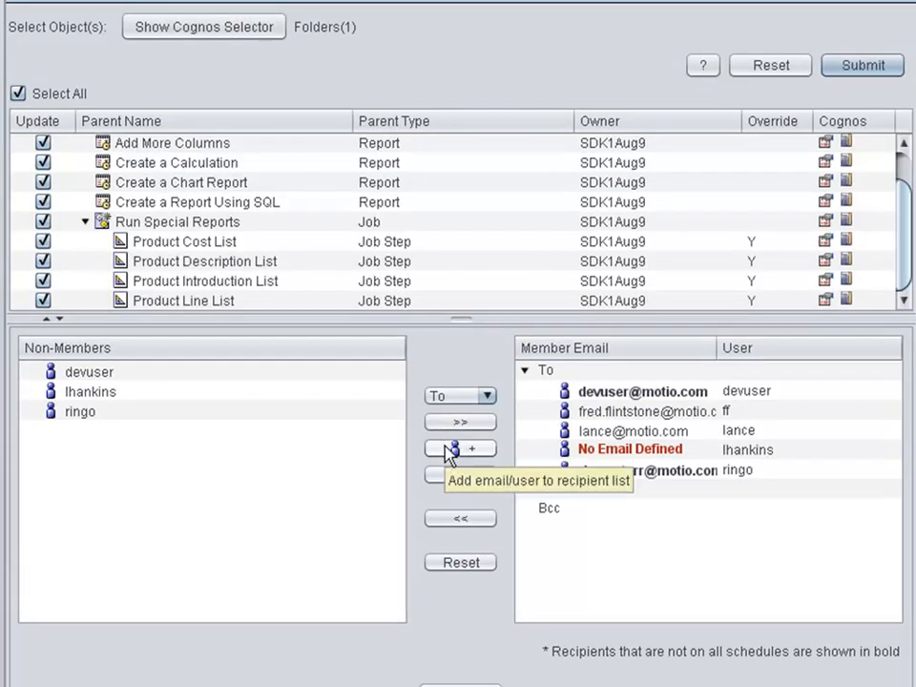
{"action": "left_click", "coordinate": [481, 395]}
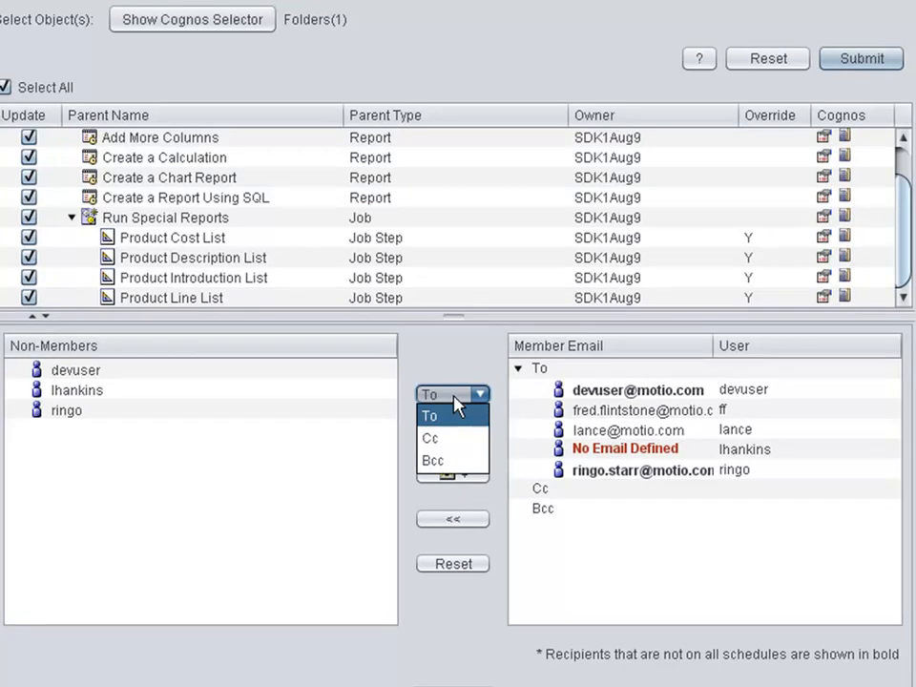
{"action": "left_click", "coordinate": [430, 438]}
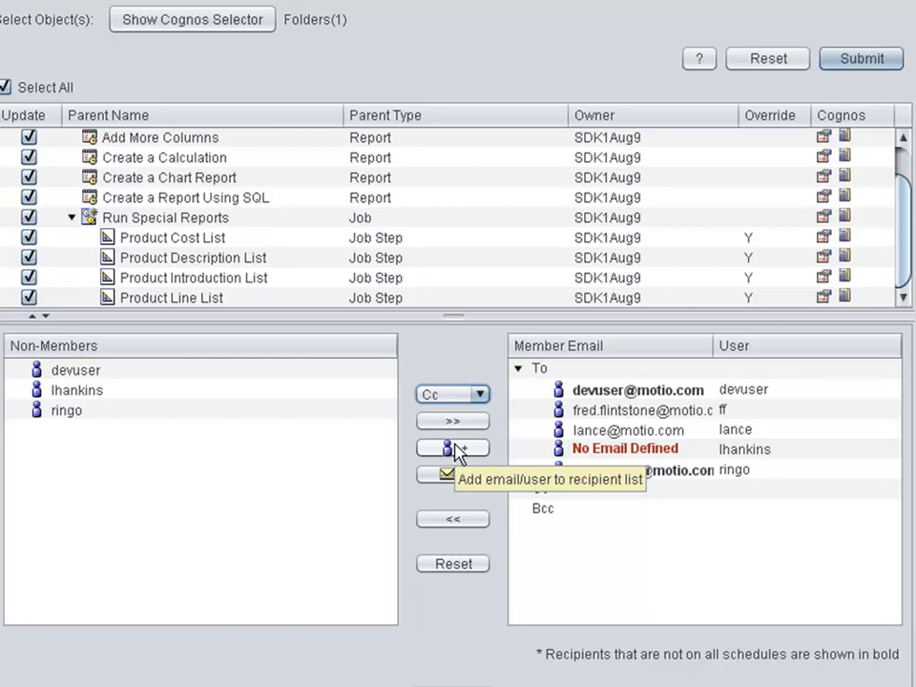
{"action": "left_click", "coordinate": [453, 447]}
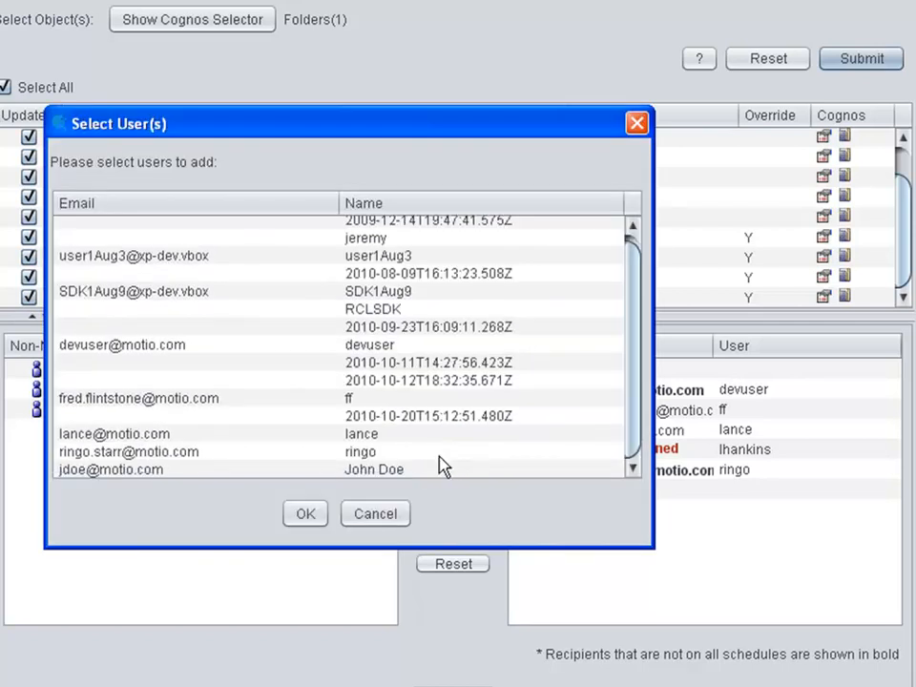
{"action": "left_click", "coordinate": [109, 468]}
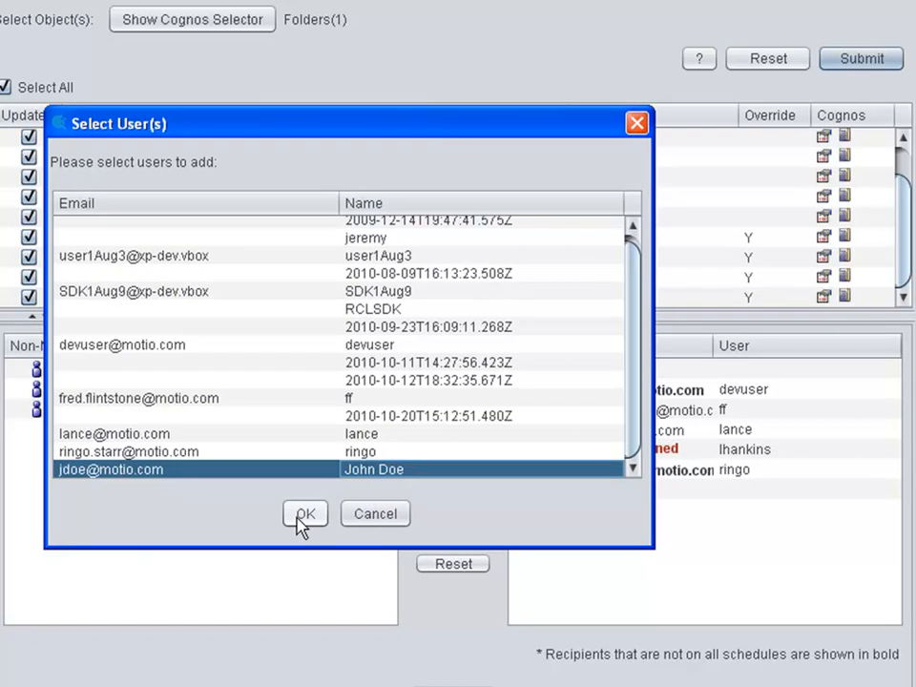
{"action": "left_click", "coordinate": [305, 513]}
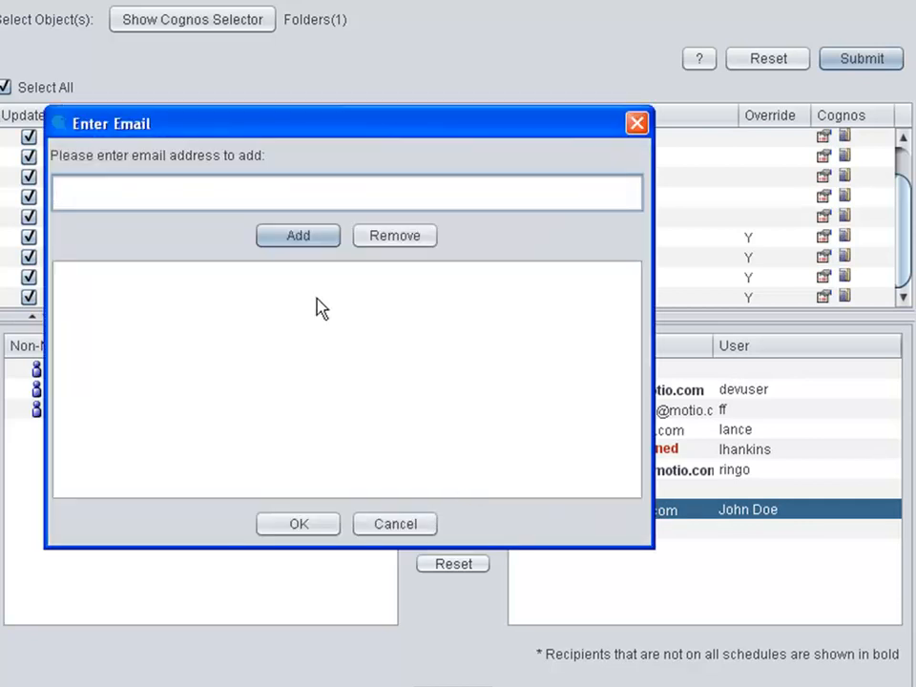
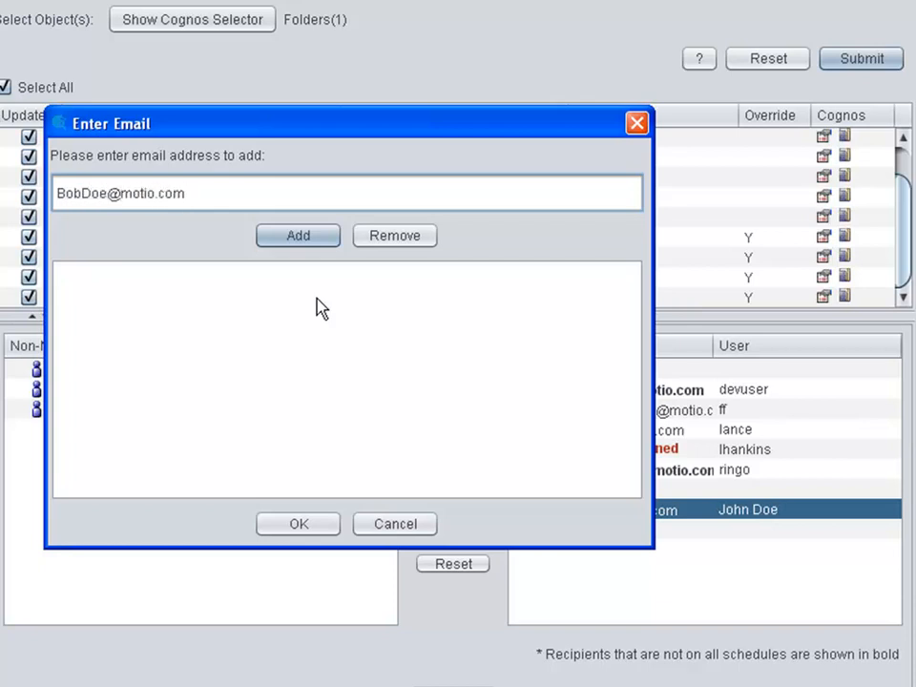
{"action": "left_click", "coordinate": [297, 236]}
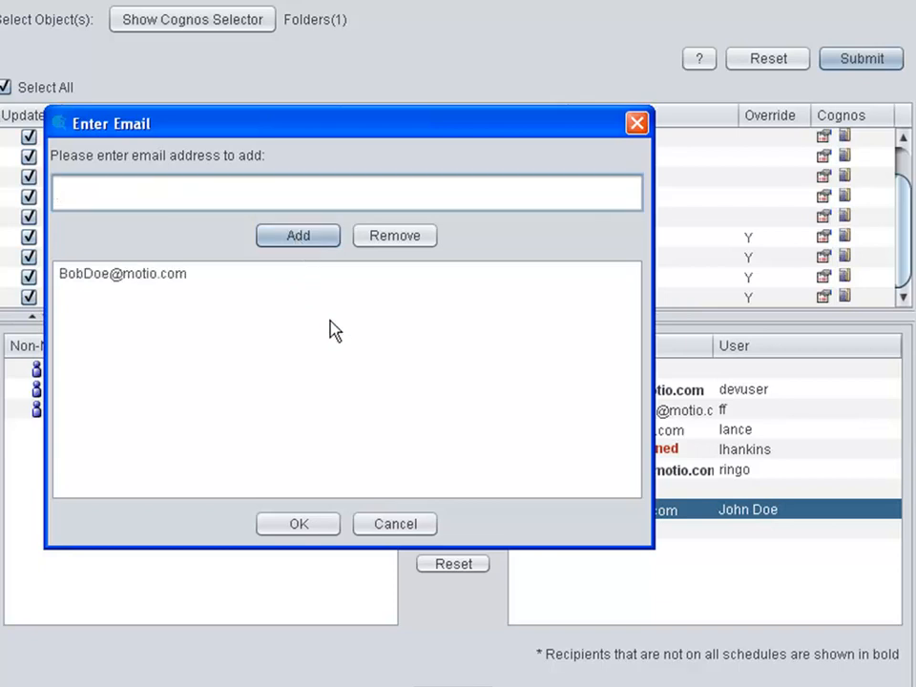
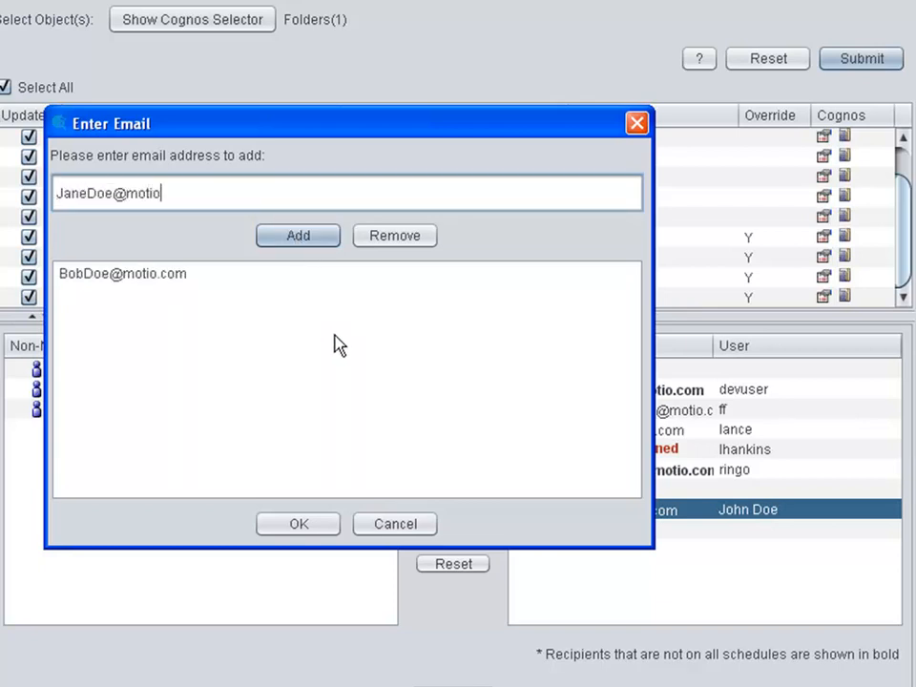
{"action": "left_click", "coordinate": [297, 236]}
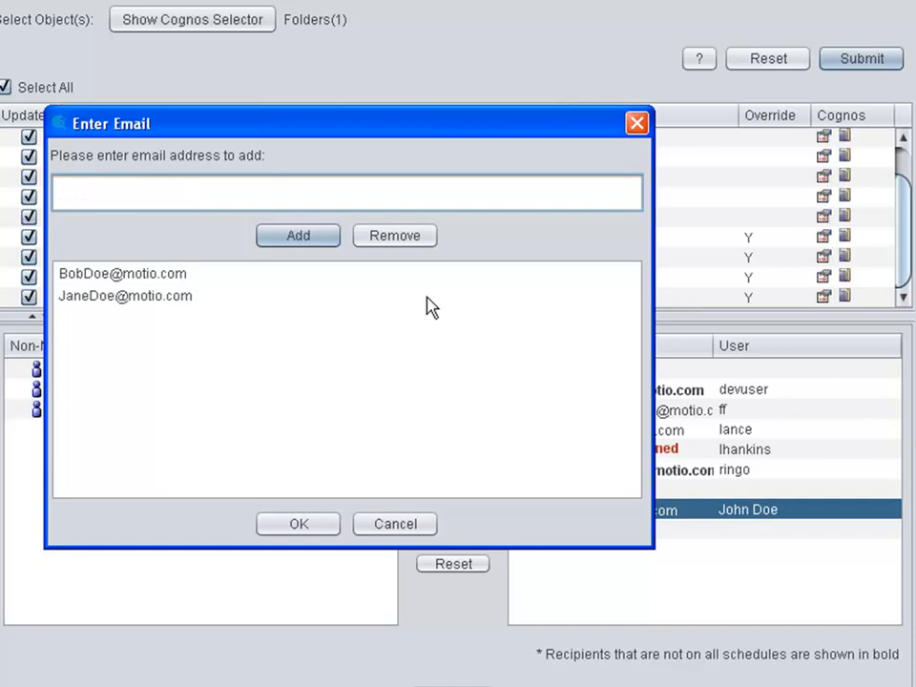
{"action": "left_click", "coordinate": [296, 522]}
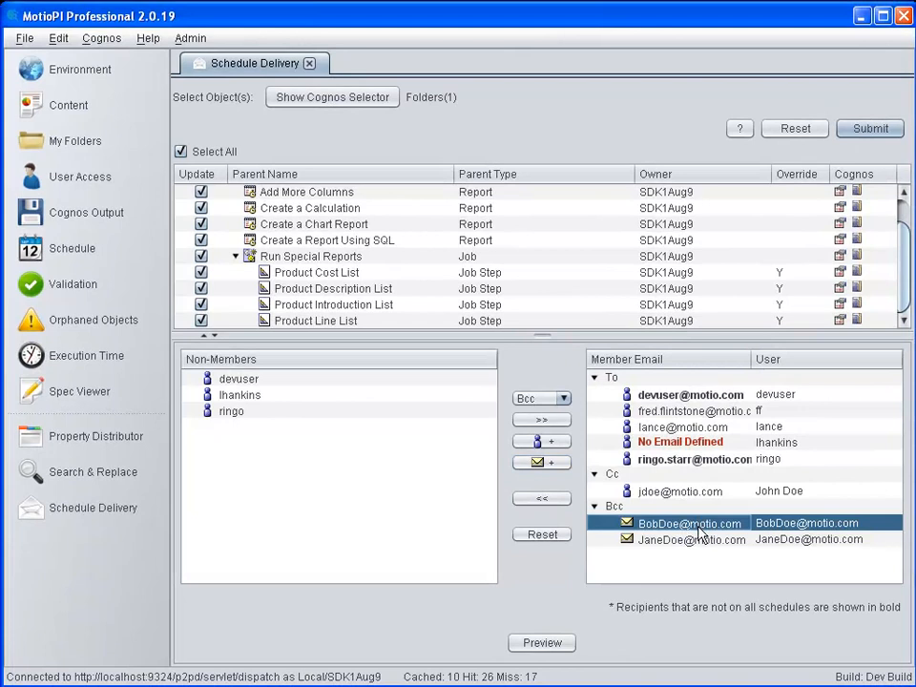
{"action": "left_click", "coordinate": [691, 539]}
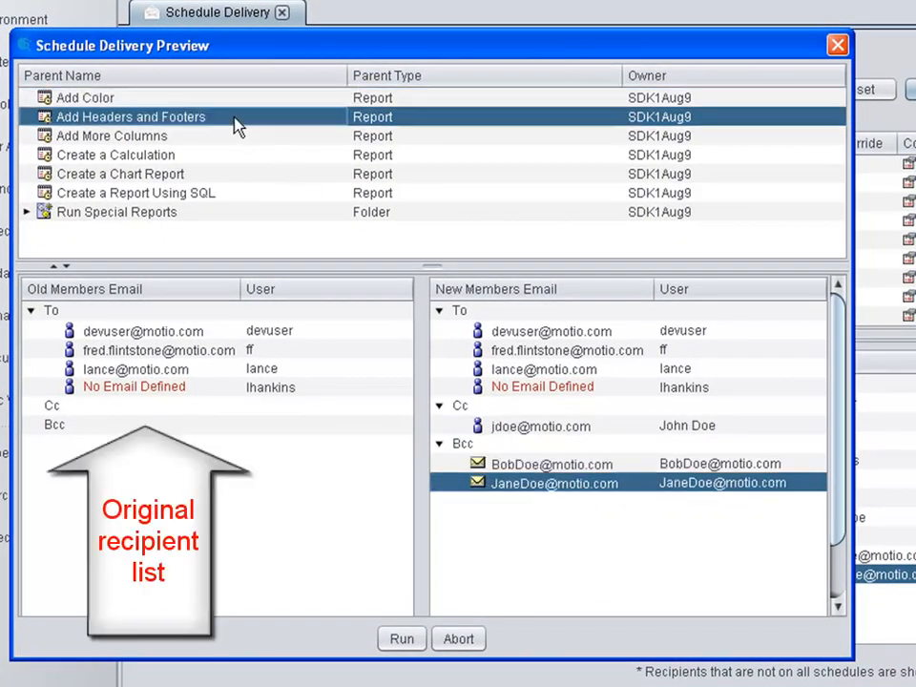
Compare recipients for Add More Columns, Create a Calculation, Create a Report Using SQL, then run
{"action": "left_click", "coordinate": [111, 135]}
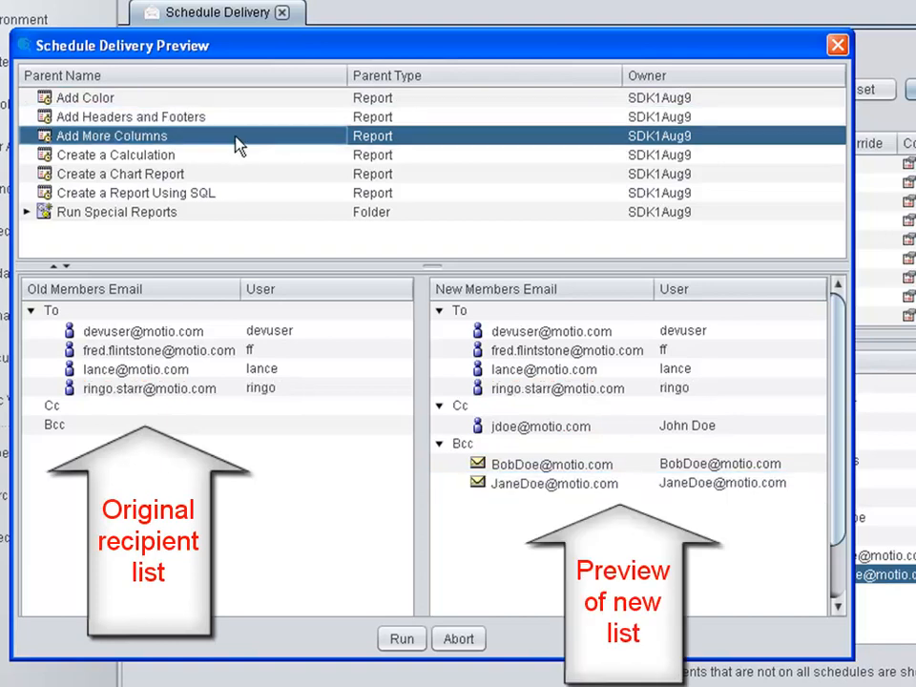
{"action": "left_click", "coordinate": [114, 154]}
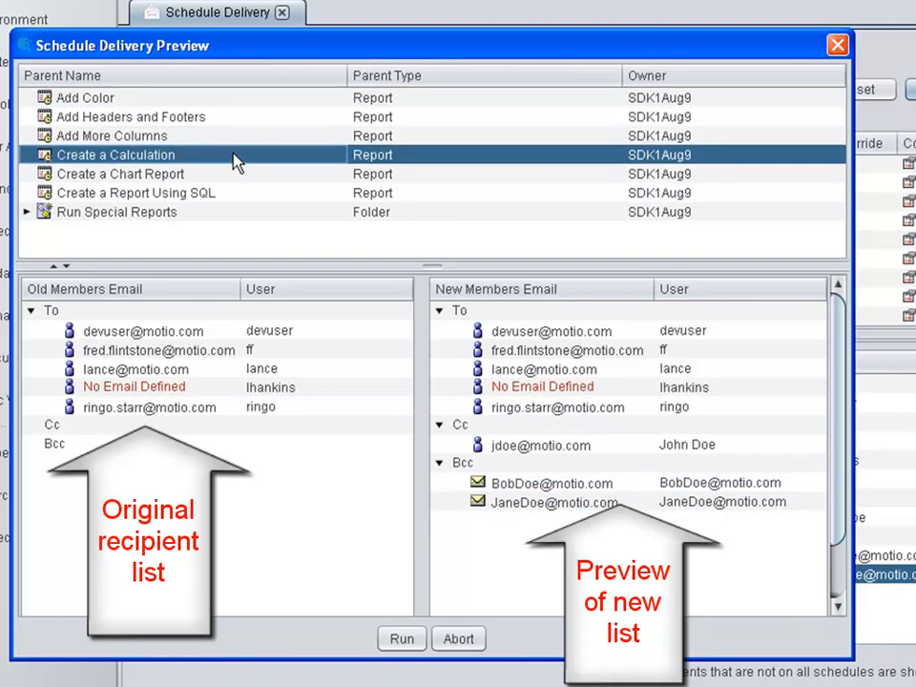
{"action": "left_click", "coordinate": [120, 174]}
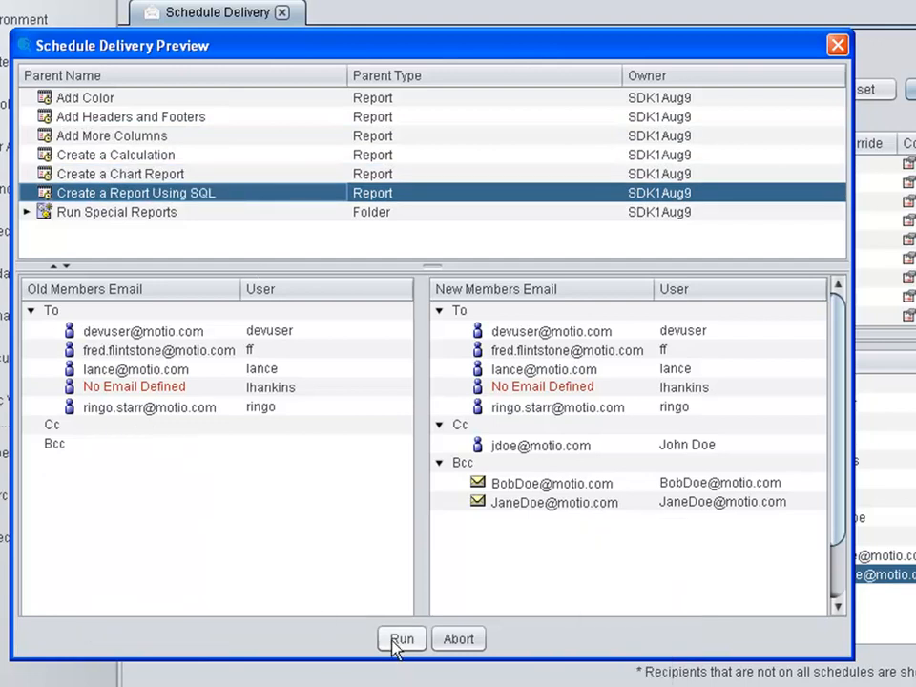
{"action": "left_click", "coordinate": [401, 638]}
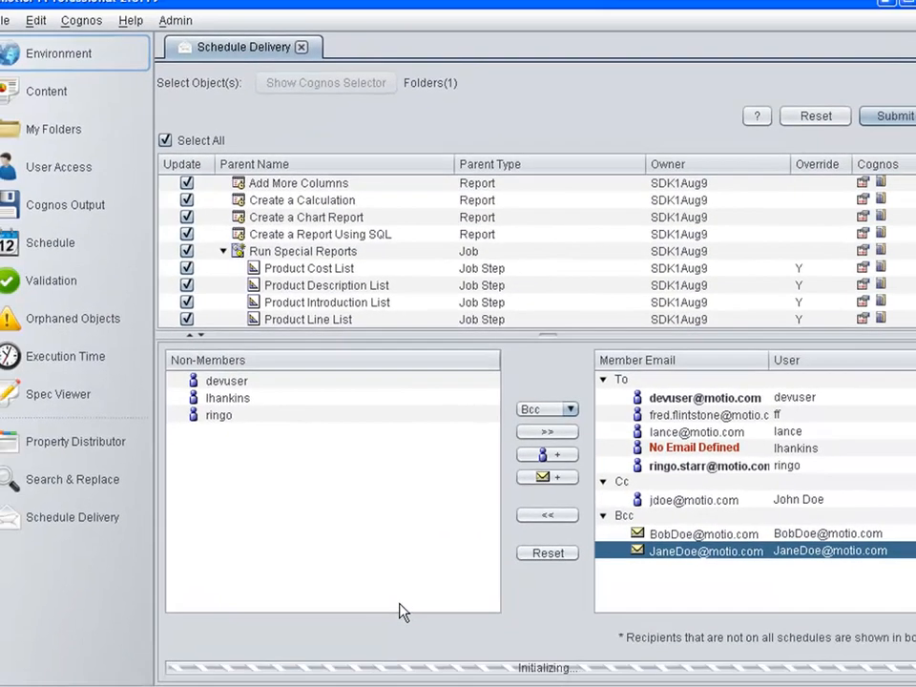